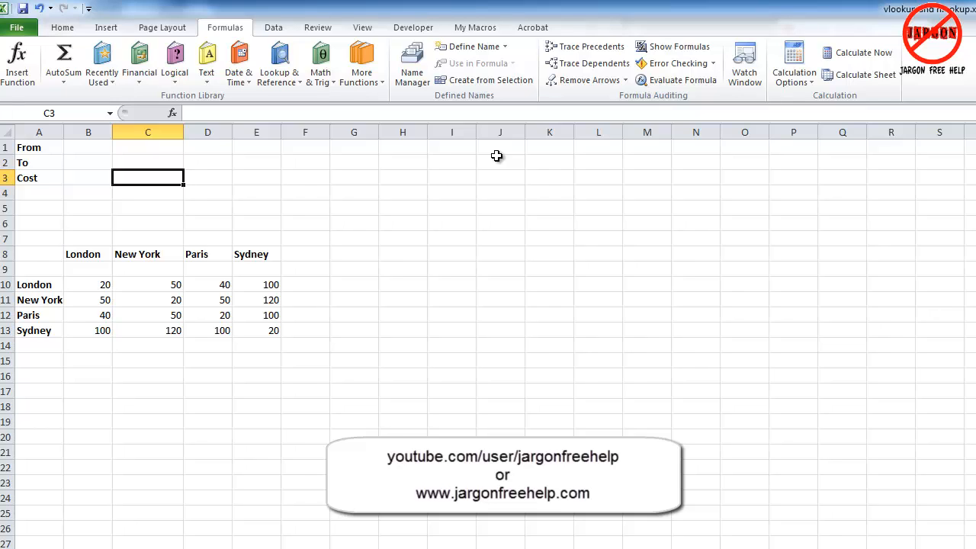
Step: Review the cost grid, noting the London heading and the London to New York cost of 50
left_click(89, 177)
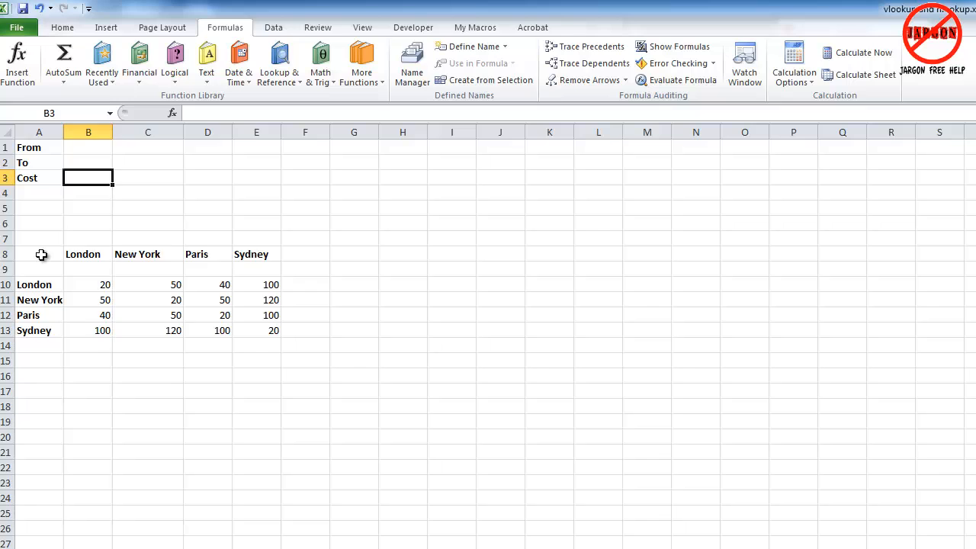
left_click(146, 286)
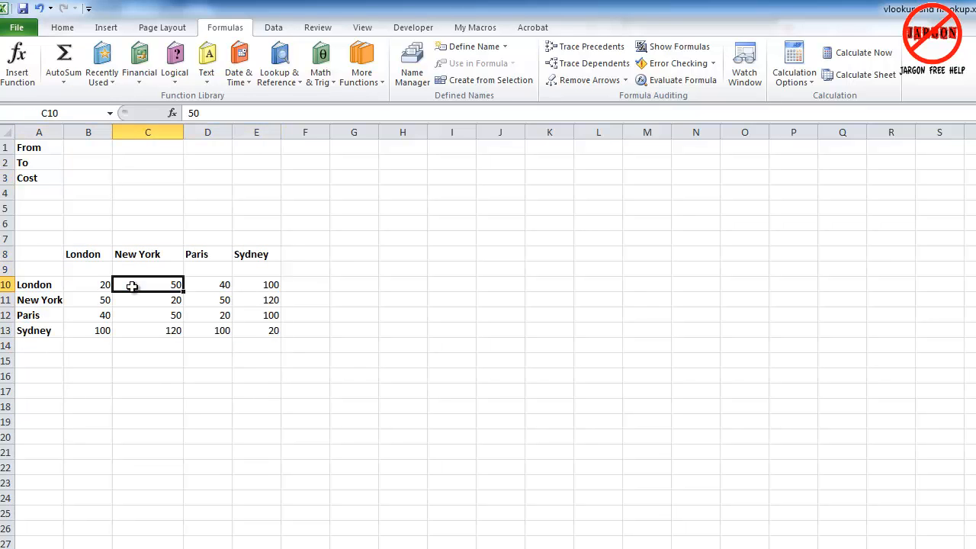
left_click(89, 285)
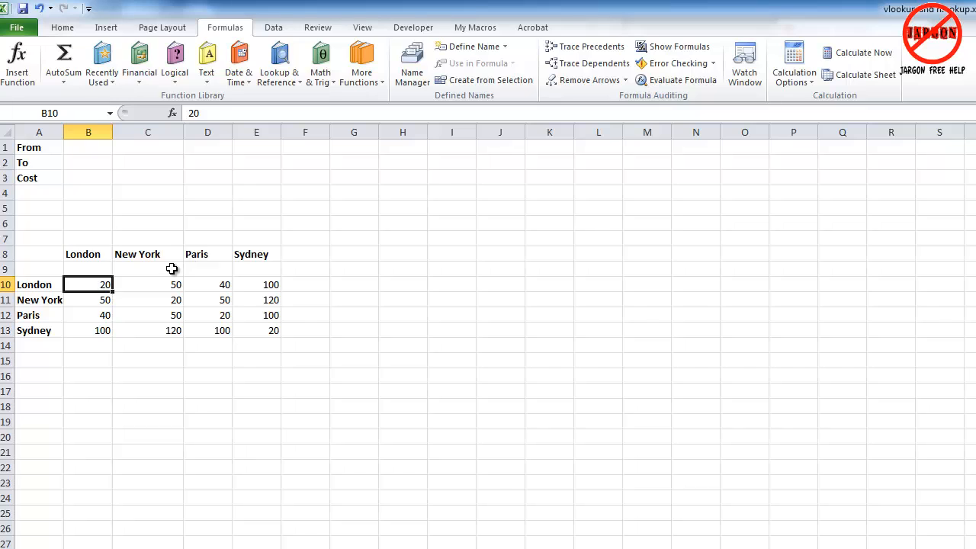
left_click(148, 269)
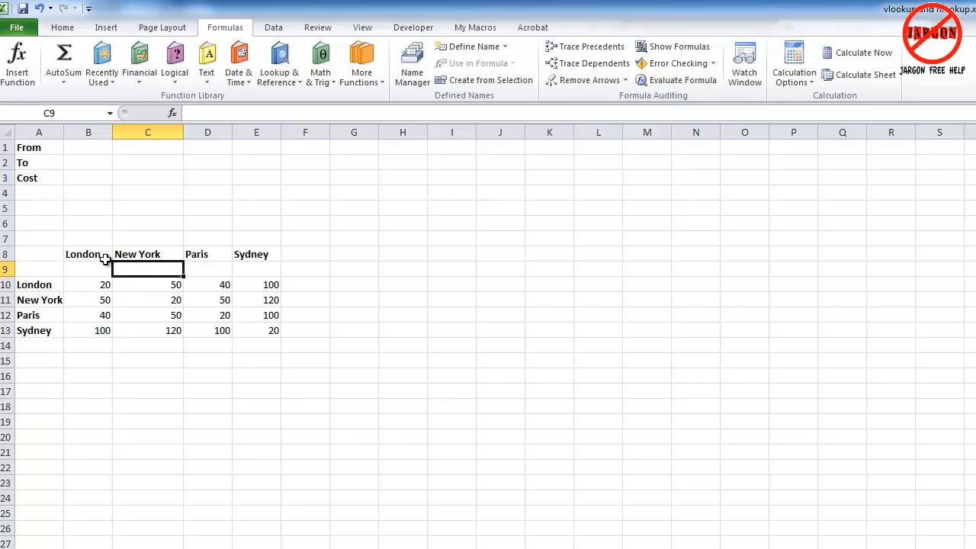
left_click(88, 253)
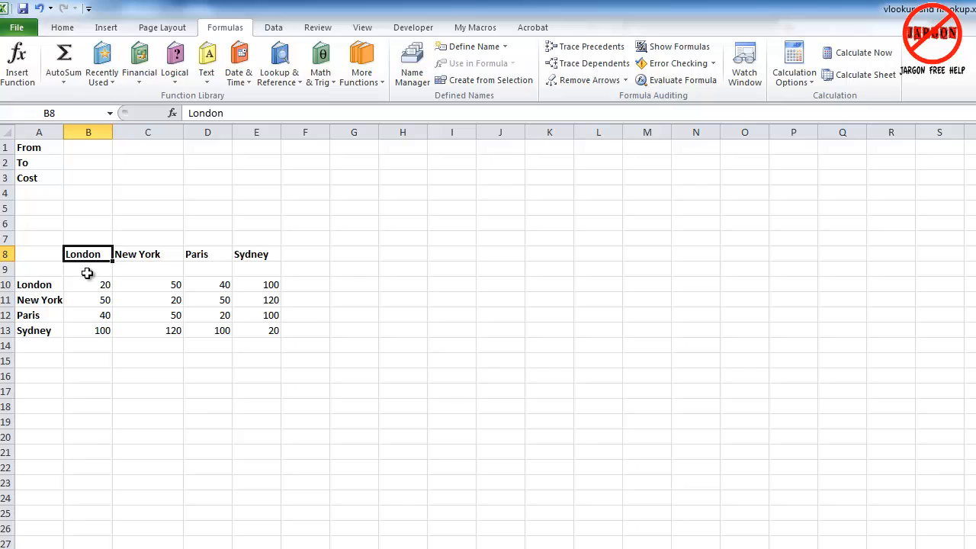
left_click(87, 285)
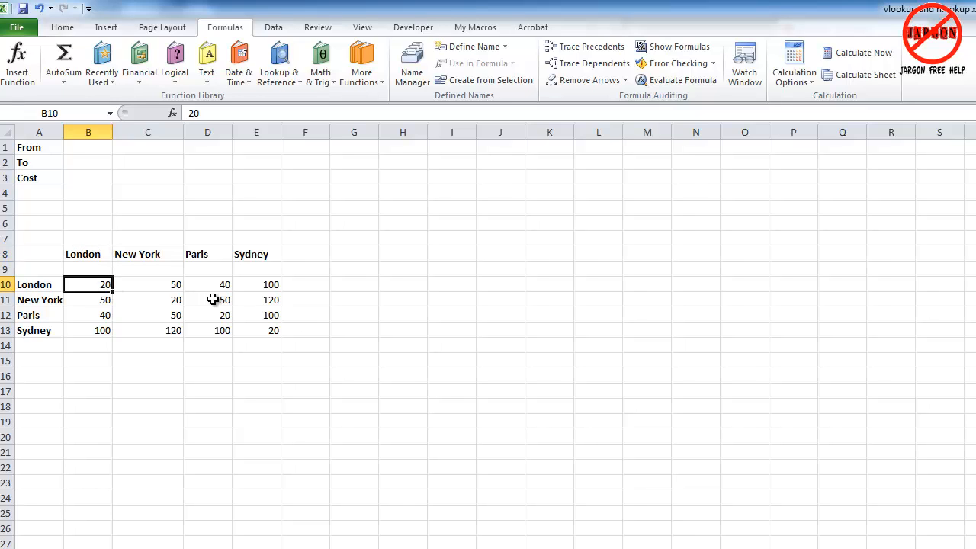
mouse_move(122, 299)
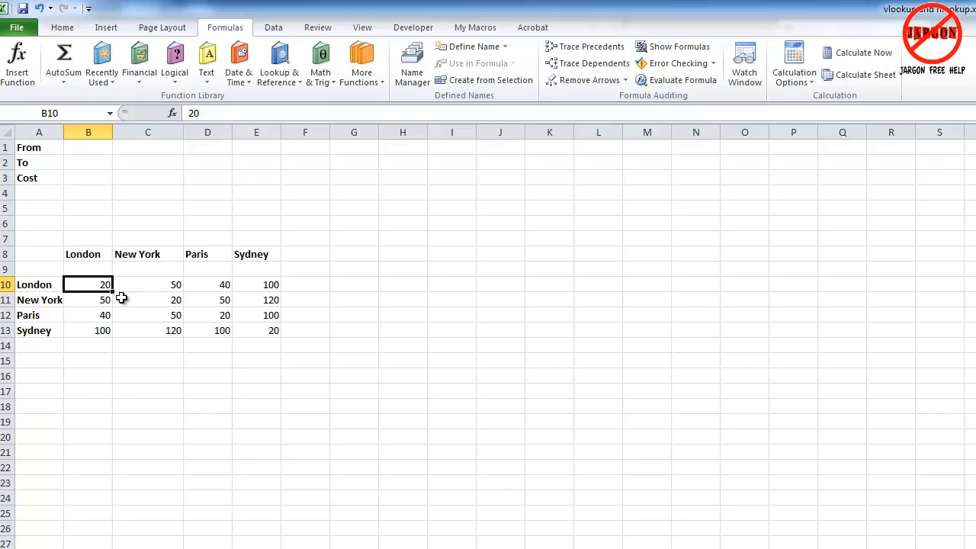
left_click(146, 286)
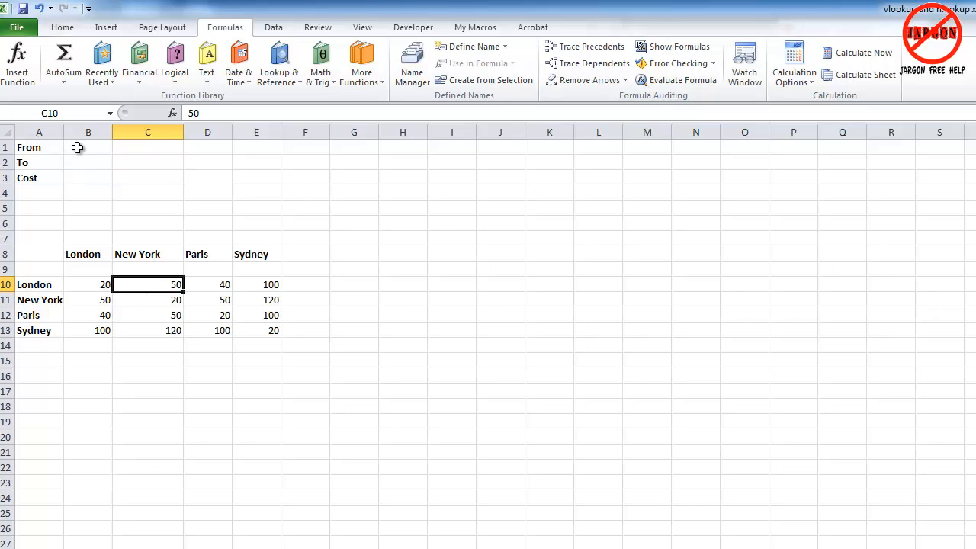
Step: Enter London as the From city in B1 and New York as the To city in B2
left_click(88, 146)
type("London")
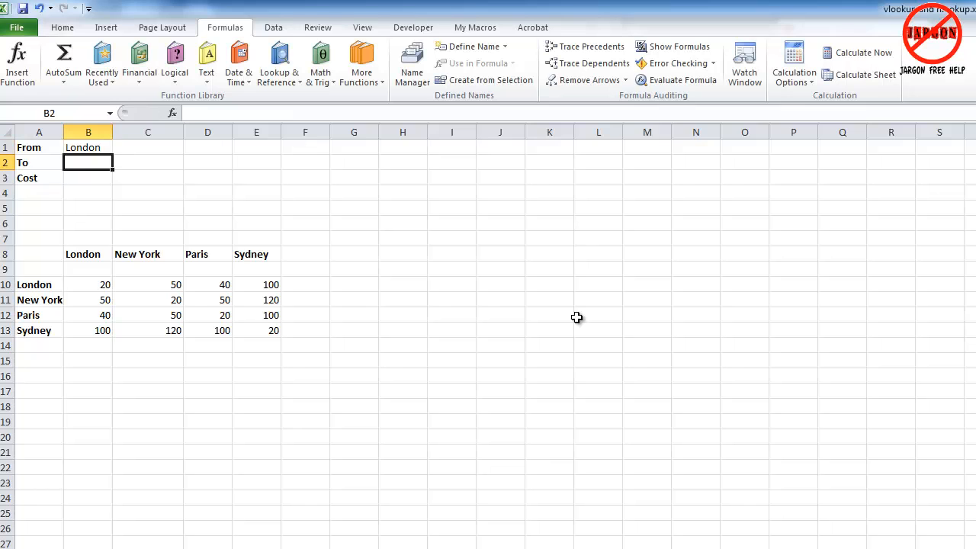
type("New York")
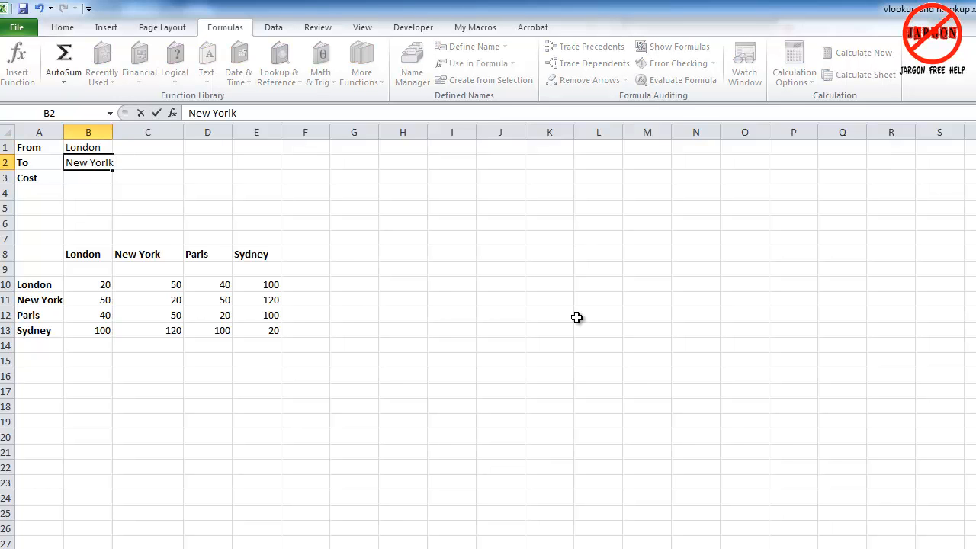
key("Enter")
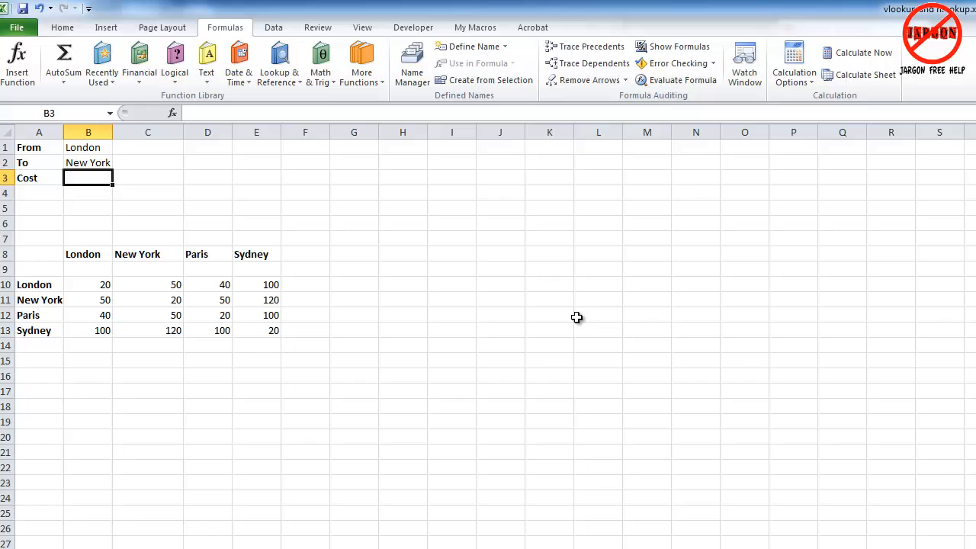
mouse_move(83, 253)
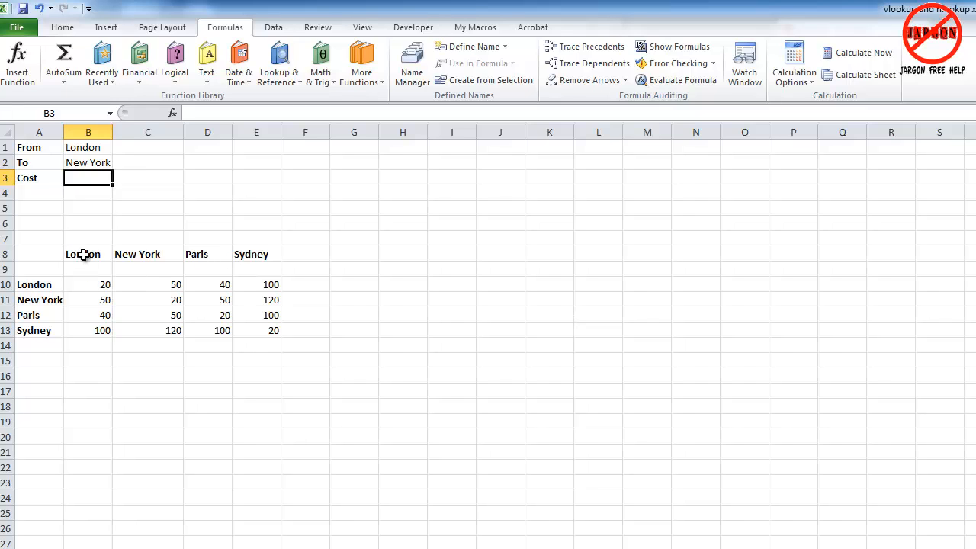
mouse_move(33, 285)
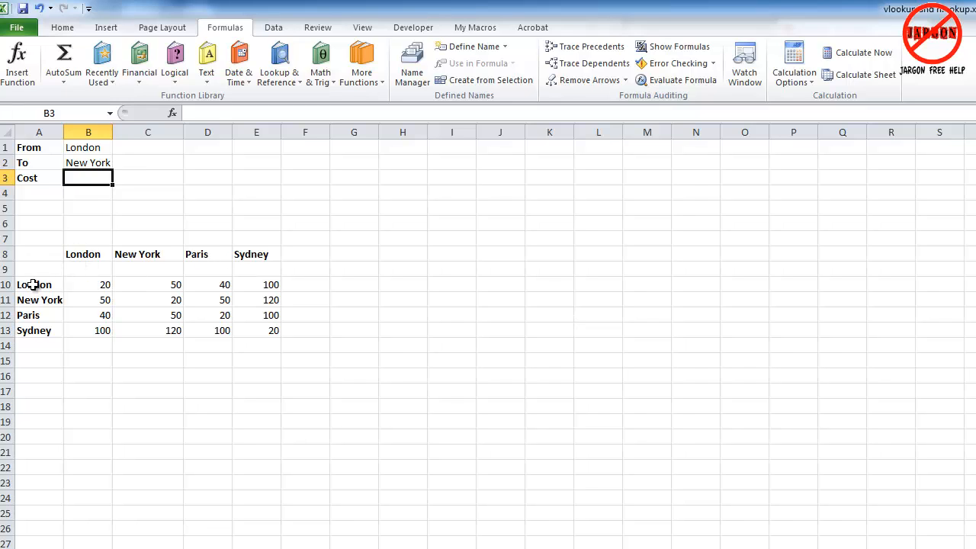
left_click_drag(33, 285, 272, 330)
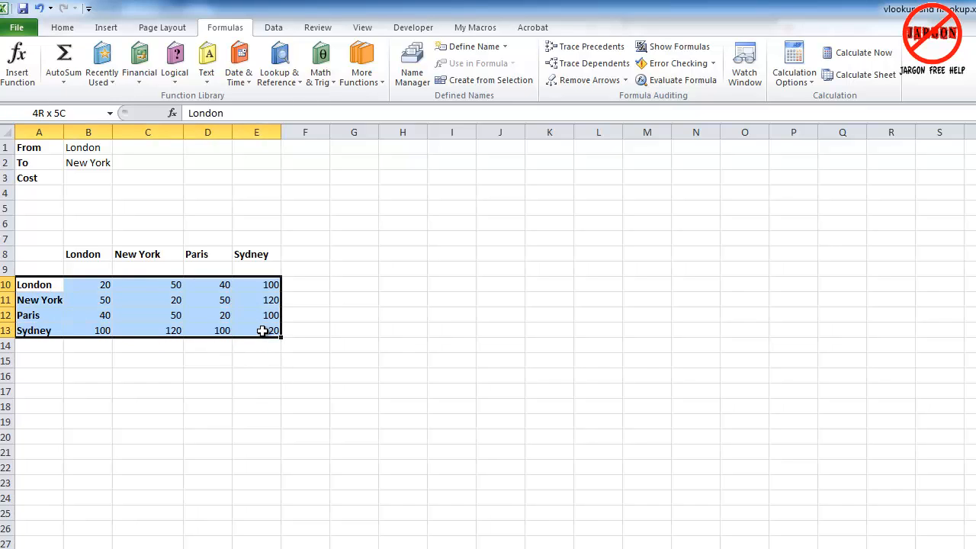
left_click(30, 285)
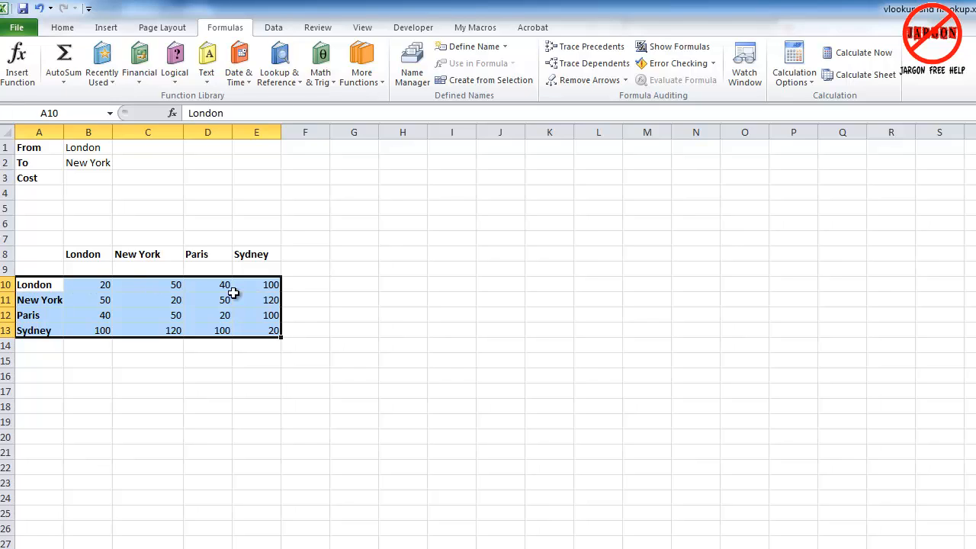
mouse_move(282, 299)
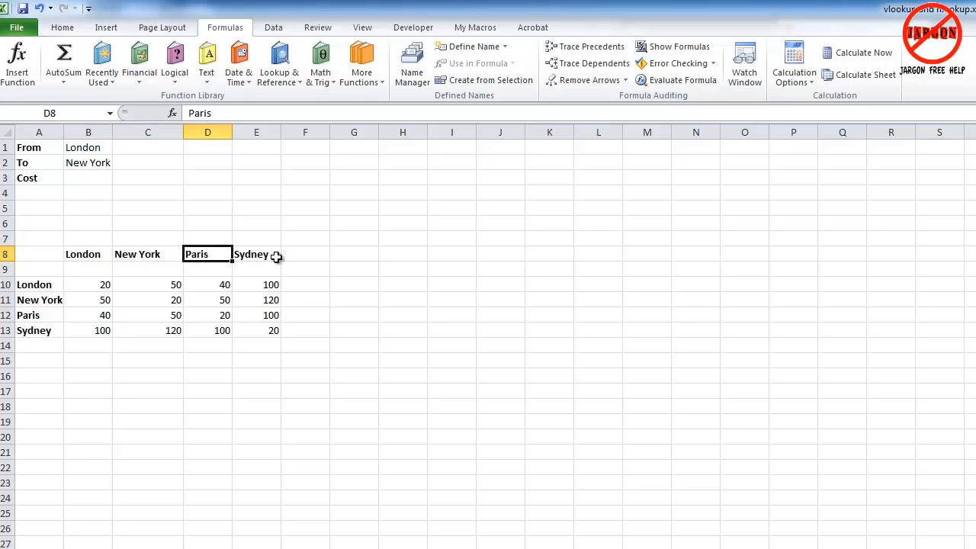
left_click(88, 268)
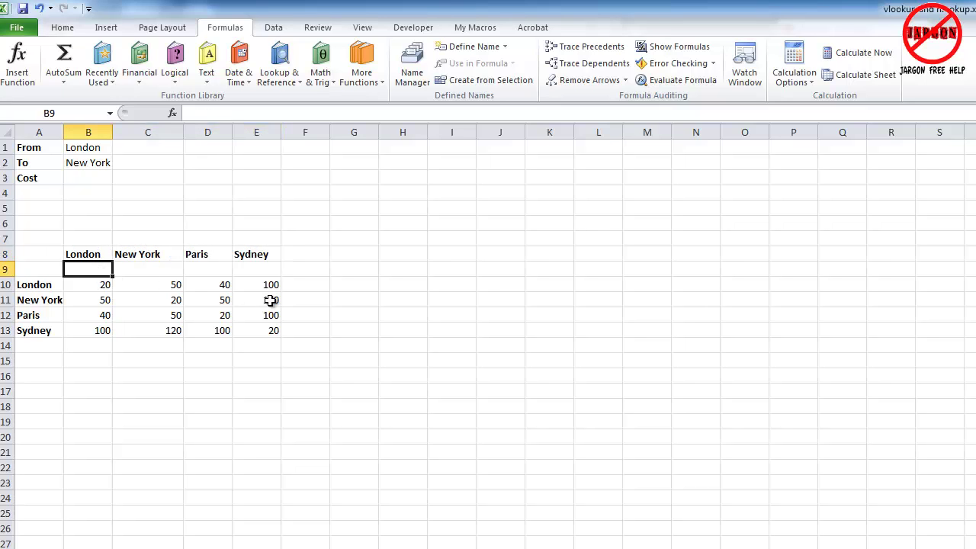
Step: Finish numbering the city columns 2 to 5 in row 9, review A10:E13, and select Cost cell B3
type("3")
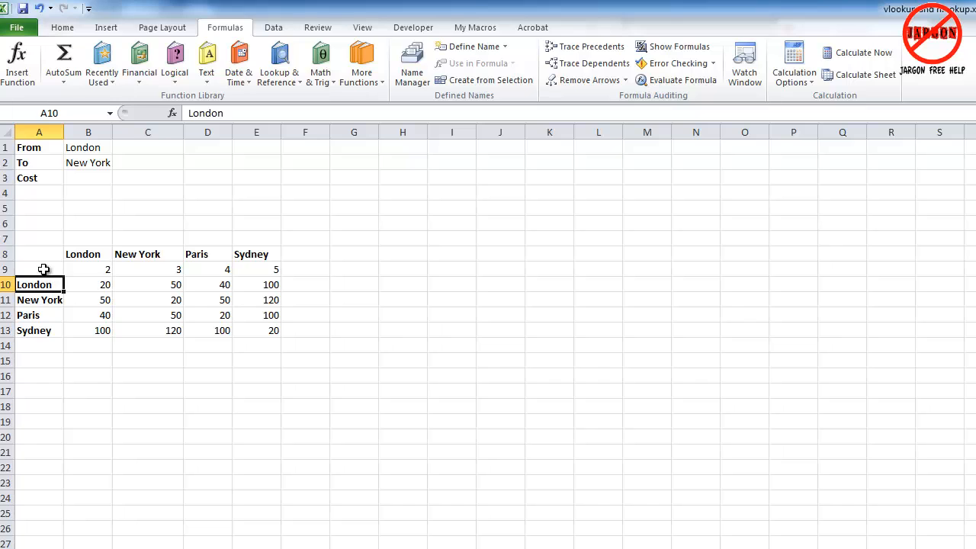
left_click_drag(38, 285, 257, 329)
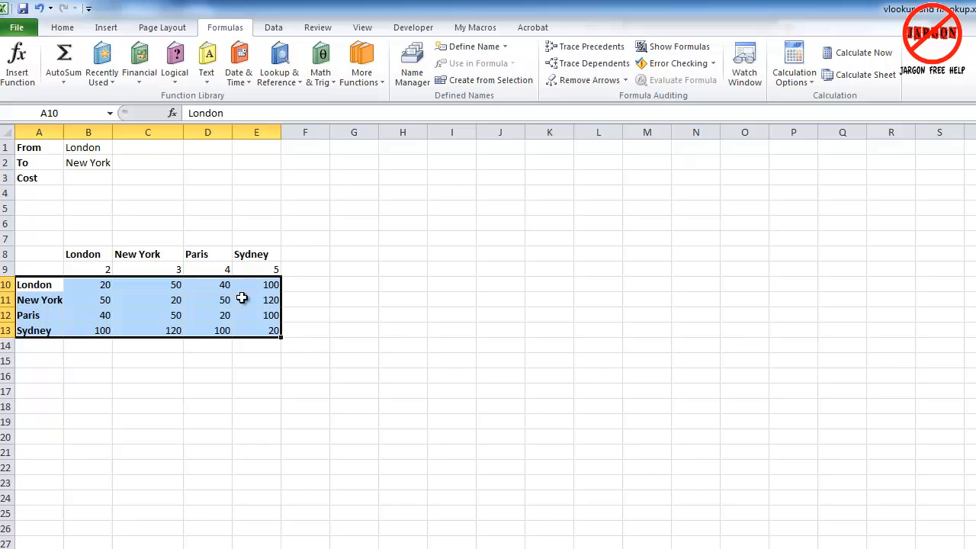
mouse_move(119, 143)
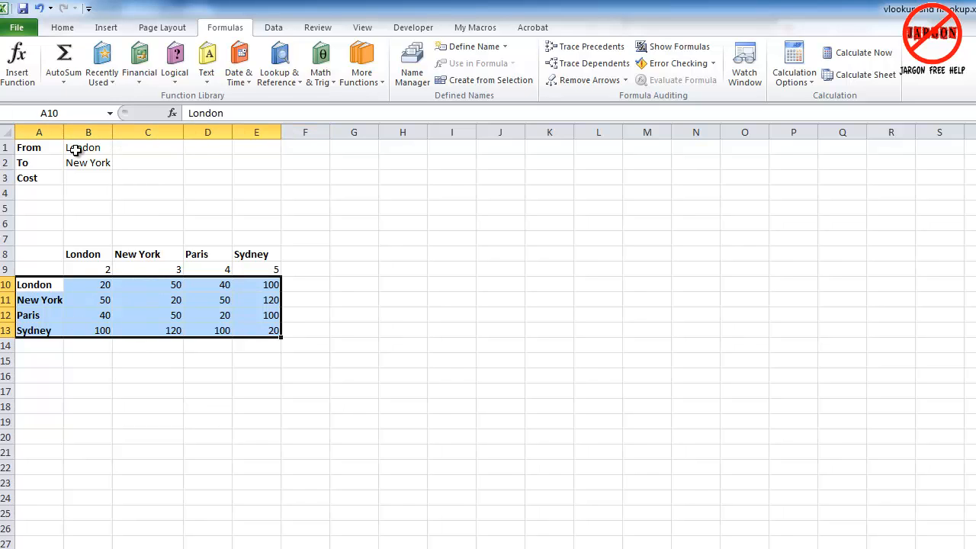
mouse_move(101, 131)
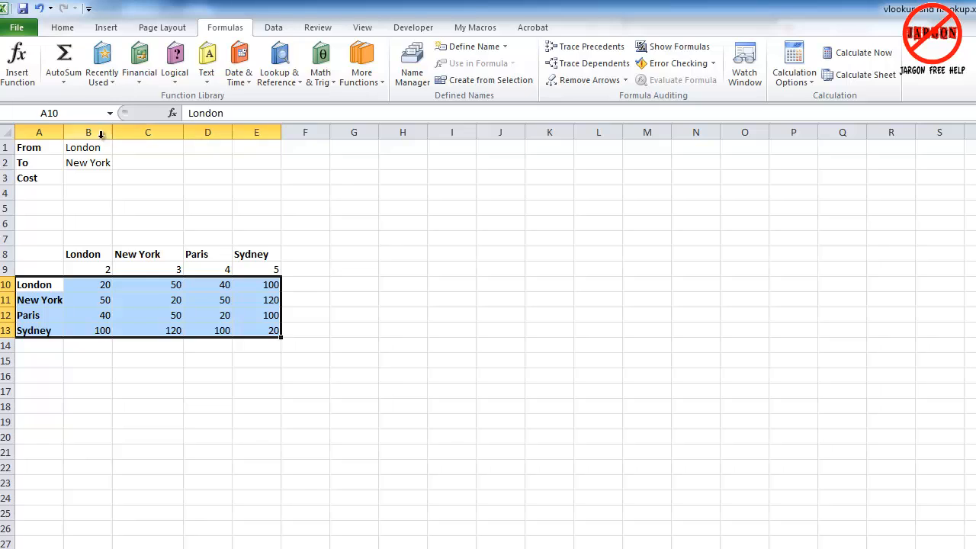
left_click(89, 285)
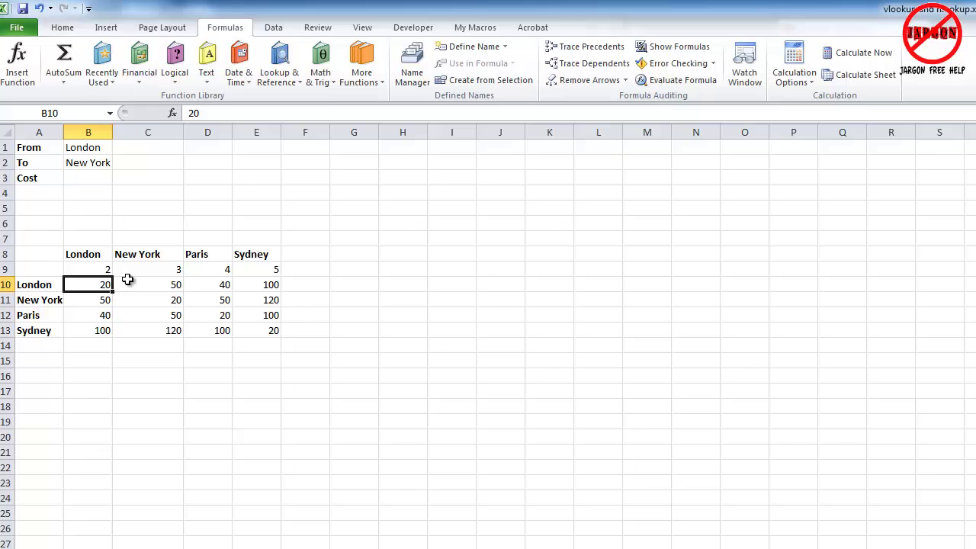
mouse_move(128, 199)
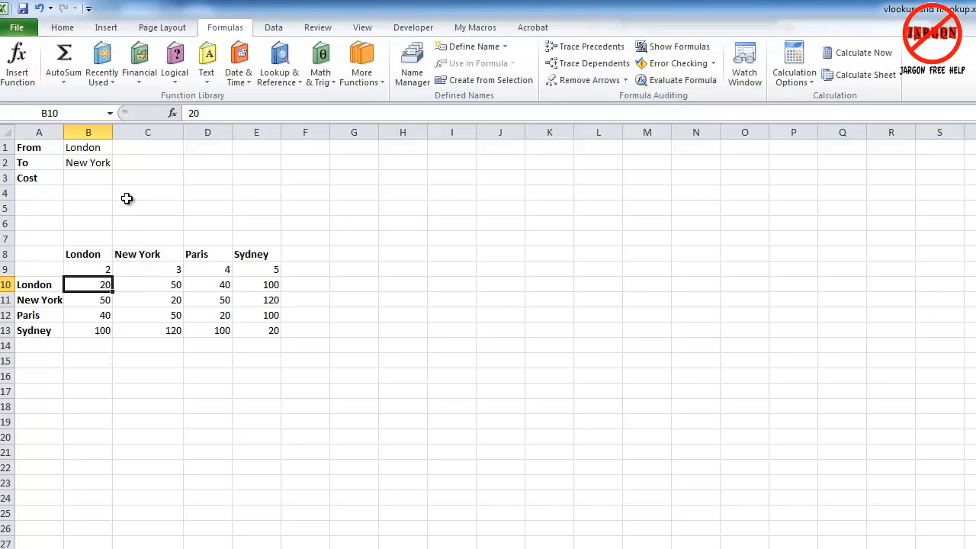
left_click(88, 177)
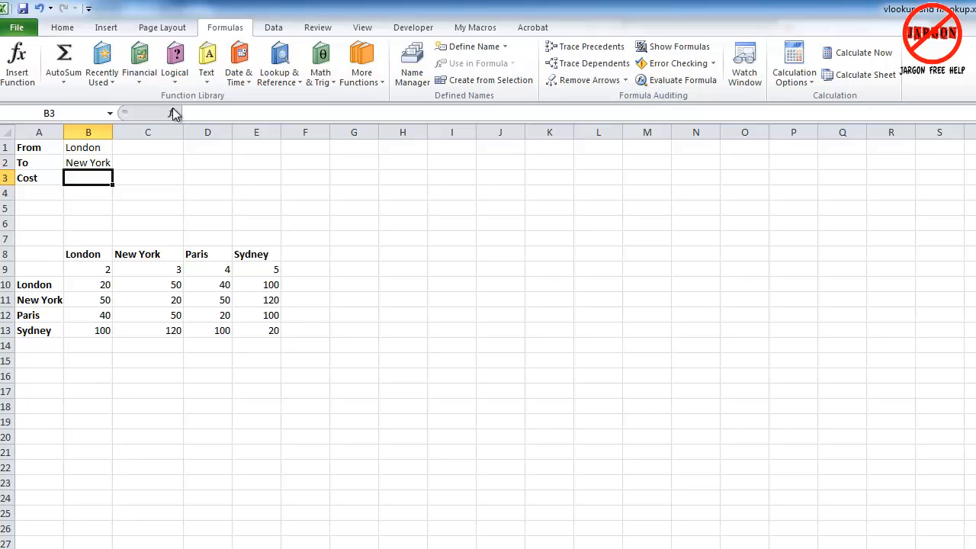
mouse_move(174, 113)
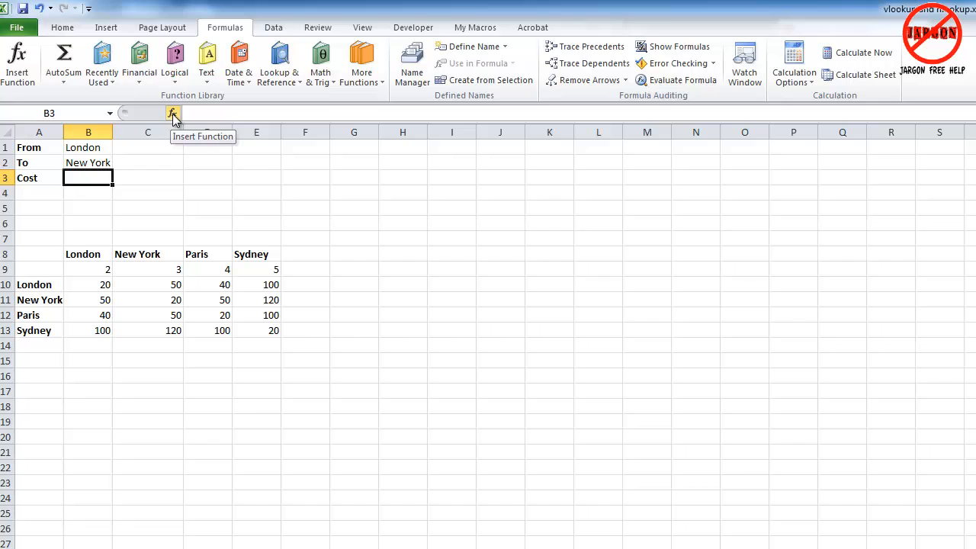
Step: Insert an HLOOKUP function from the Lookup & Reference category into the Cost cell
left_click(174, 113)
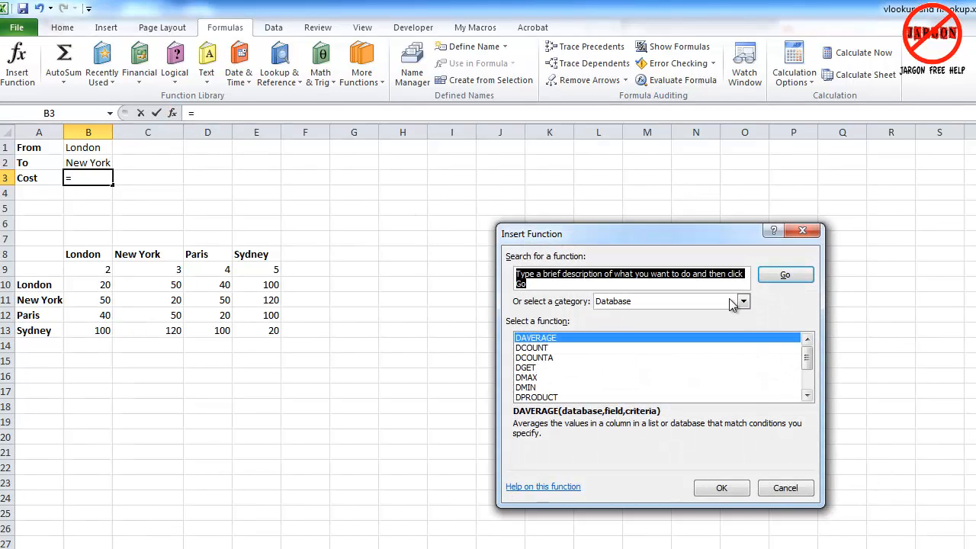
left_click(743, 302)
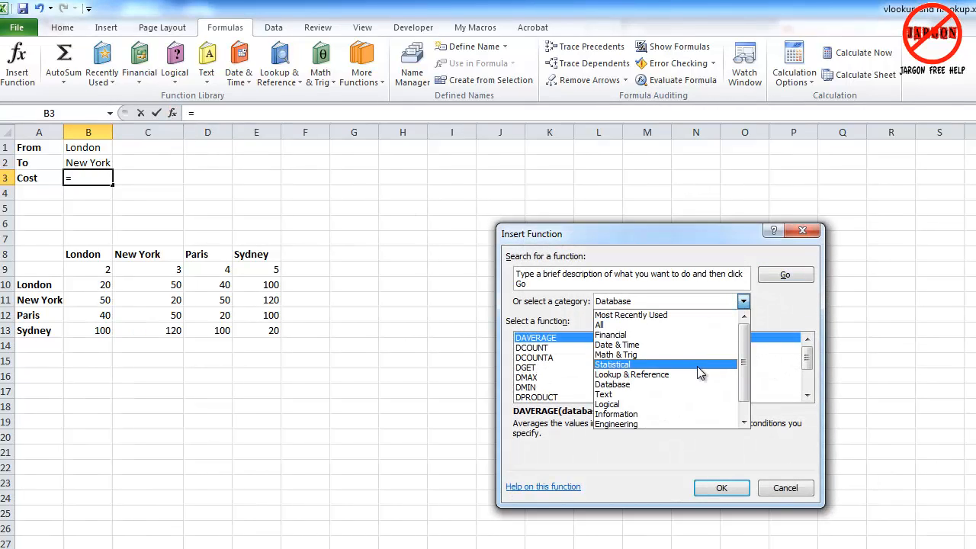
left_click(633, 375)
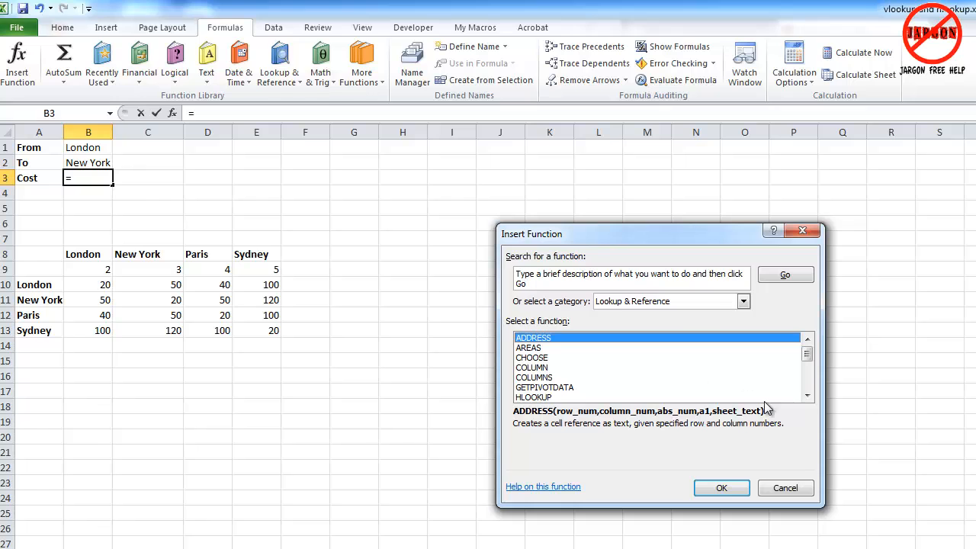
left_click(534, 397)
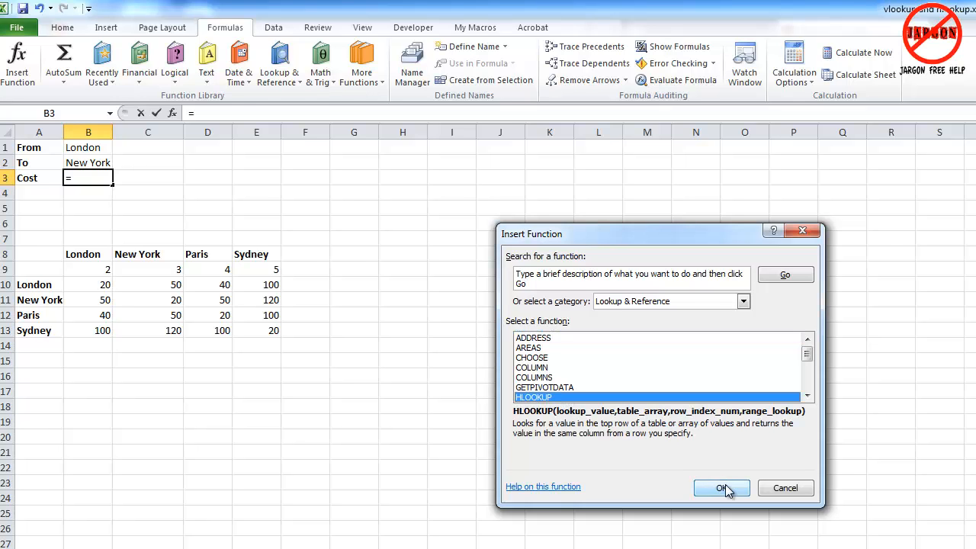
left_click(723, 489)
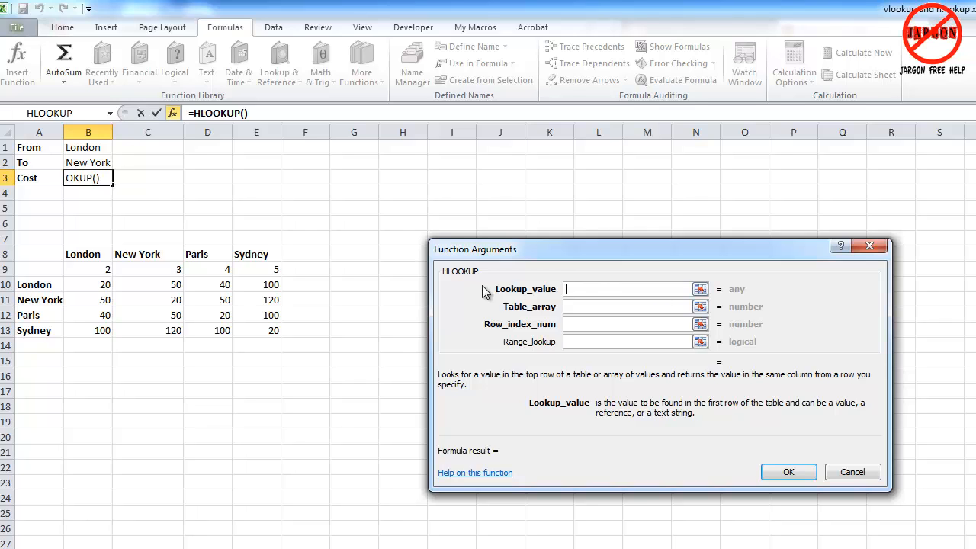
mouse_move(224, 201)
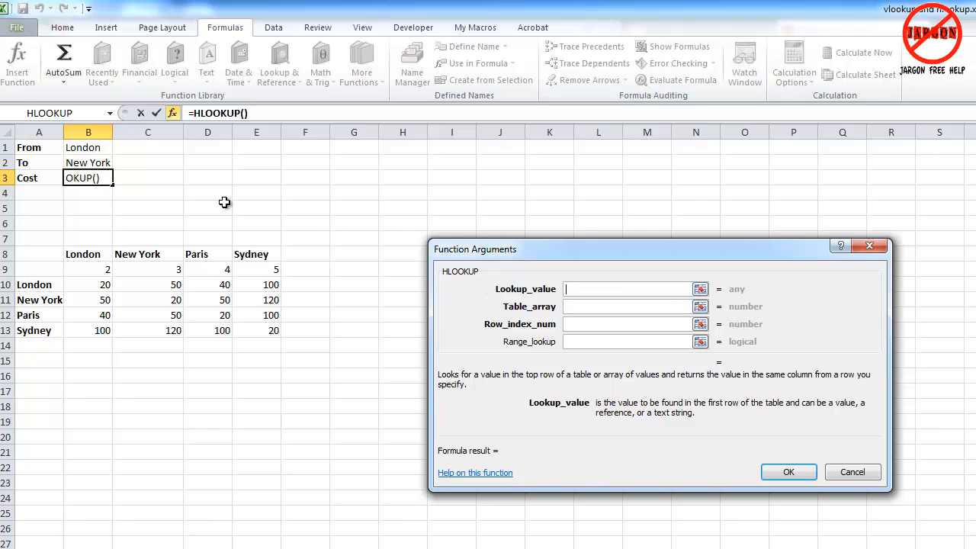
mouse_move(86, 147)
type("B1")
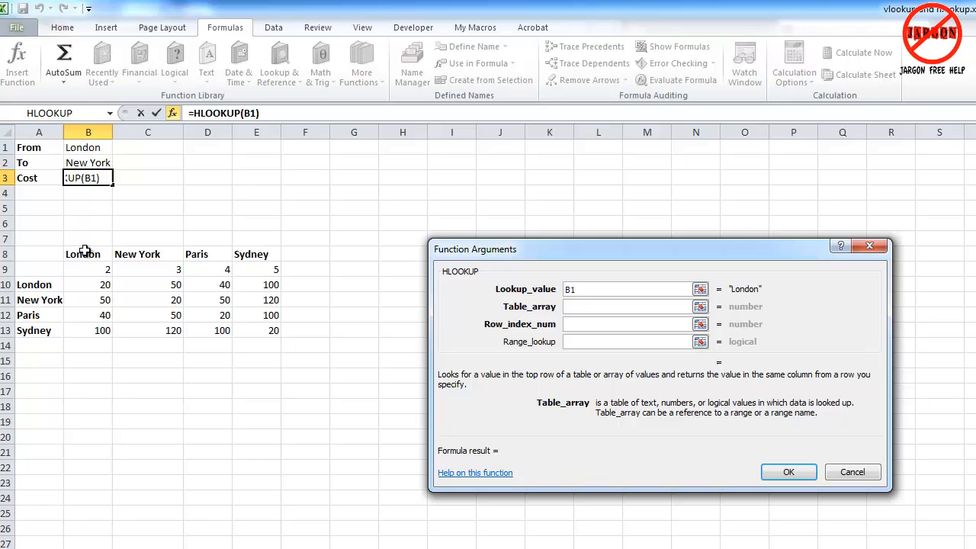
Step: Set the HLOOKUP arguments to B1, B8:E9, row 2 and FALSE, so B3 returns 2
left_click_drag(82, 253, 257, 269)
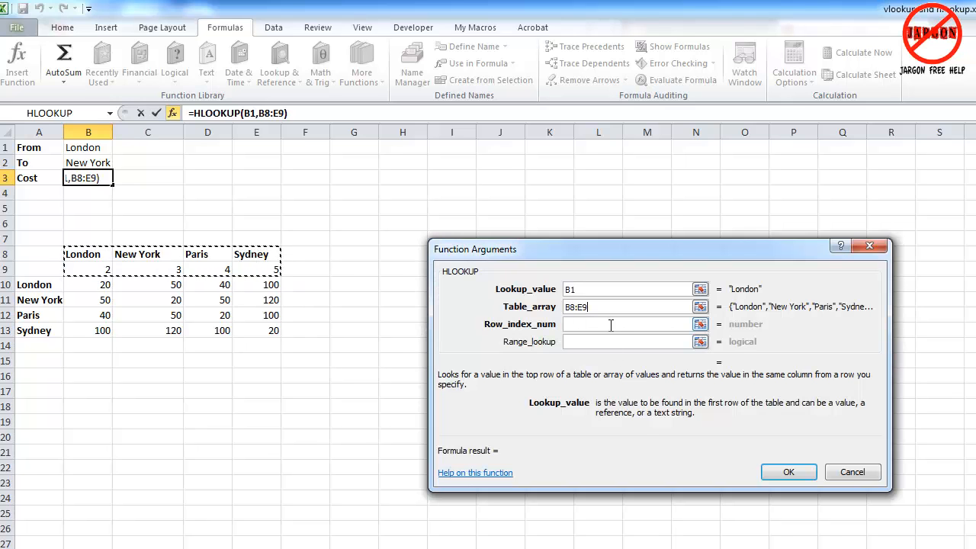
type("2")
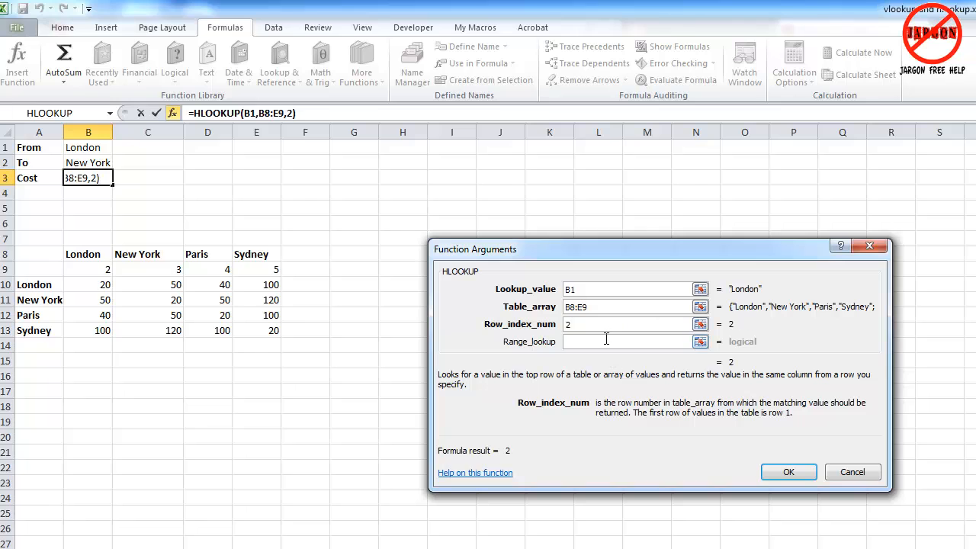
left_click(611, 342)
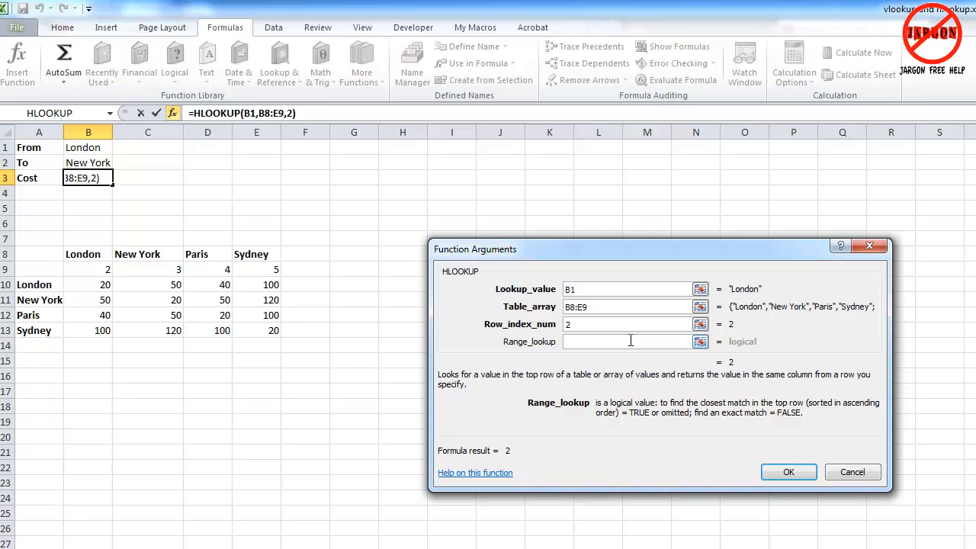
type("false")
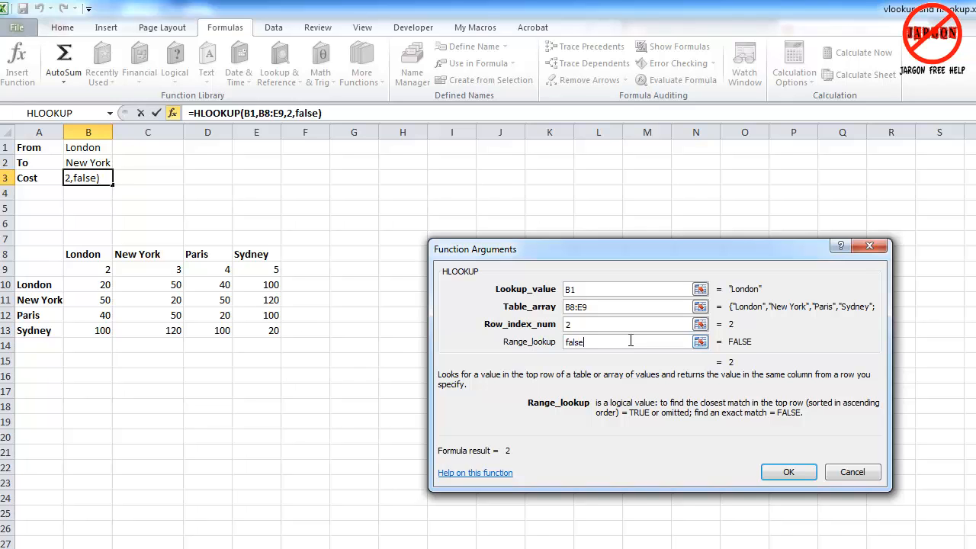
mouse_move(836, 421)
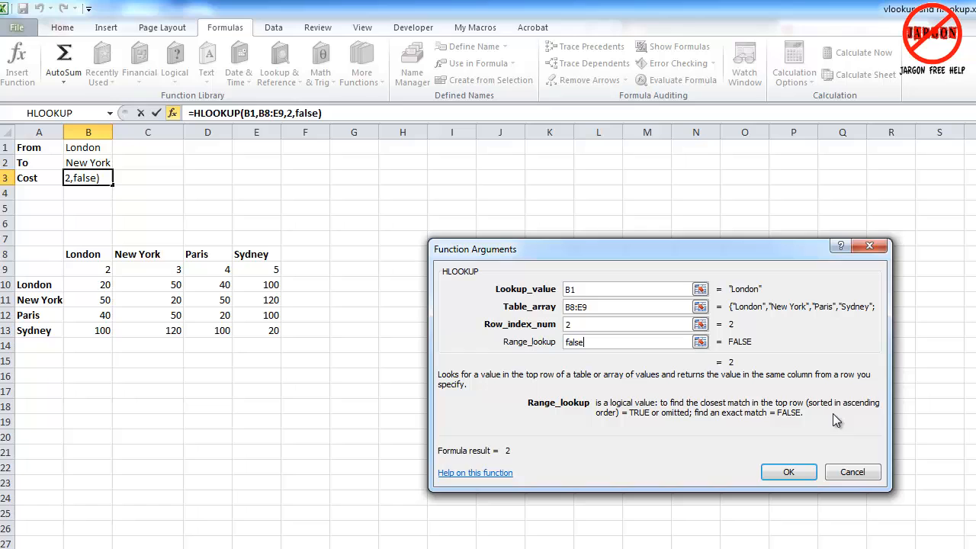
mouse_move(742, 421)
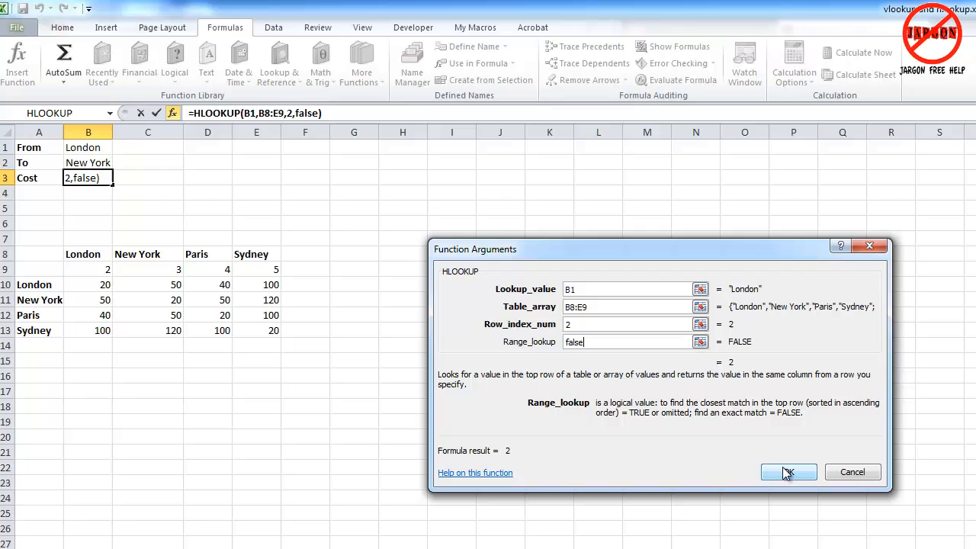
left_click(790, 473)
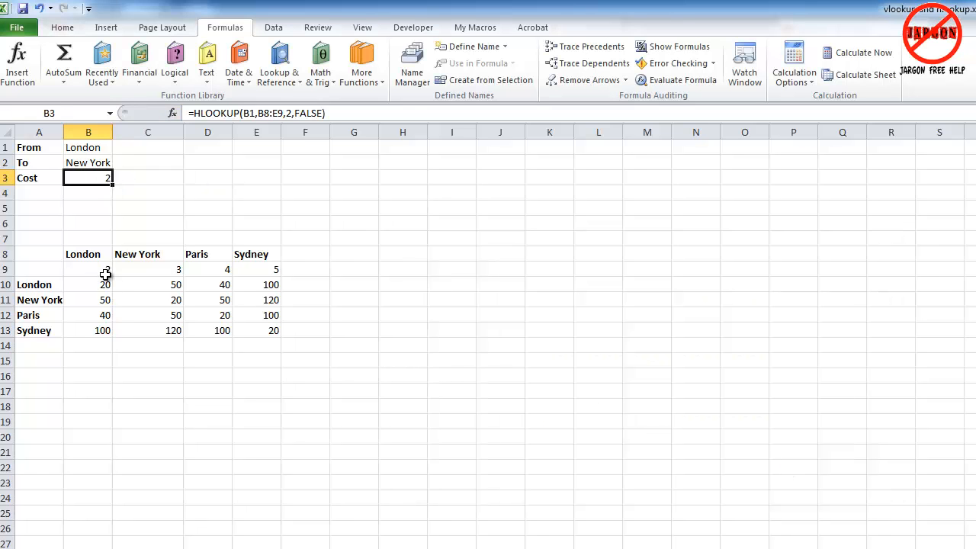
Step: Change the From city in B1 to Sydney so B3 returns 5, then select B3
left_click(89, 147)
type("Sydney")
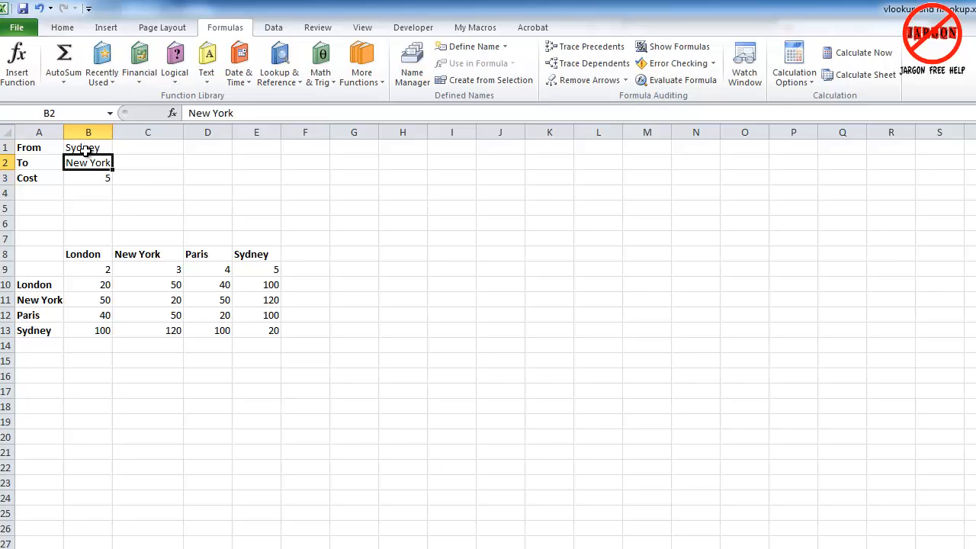
mouse_move(51, 156)
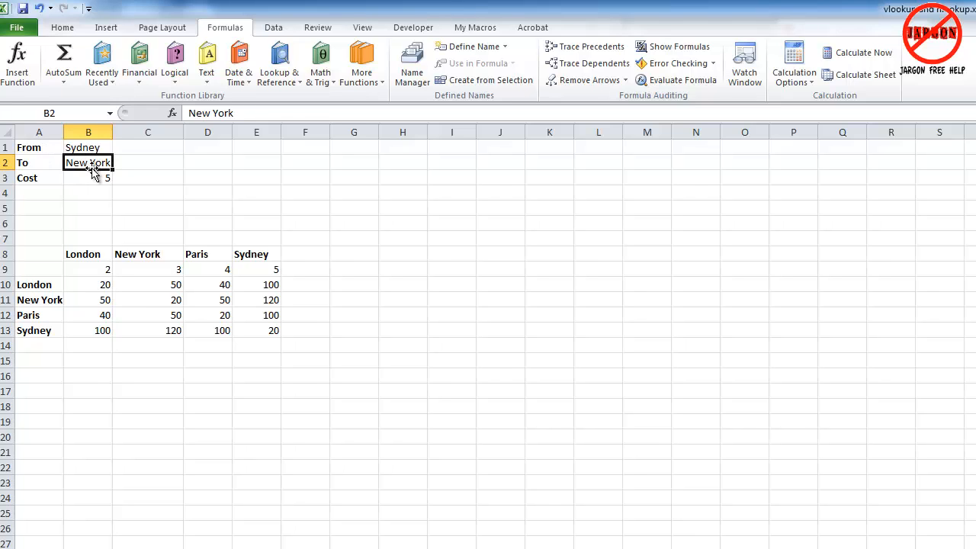
left_click(88, 176)
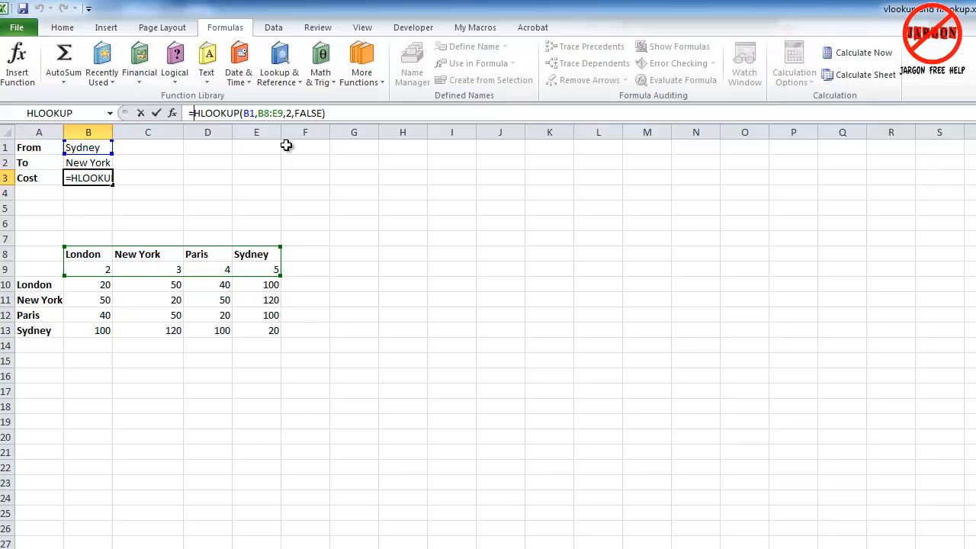
Step: Rewrite B3 as =VLOOKUP(B2,A10:E13,HLOOKUP(B1,B8:E9,2,FALSE),FALSE), returning 120 for Sydney to New York
type("vlookup(")
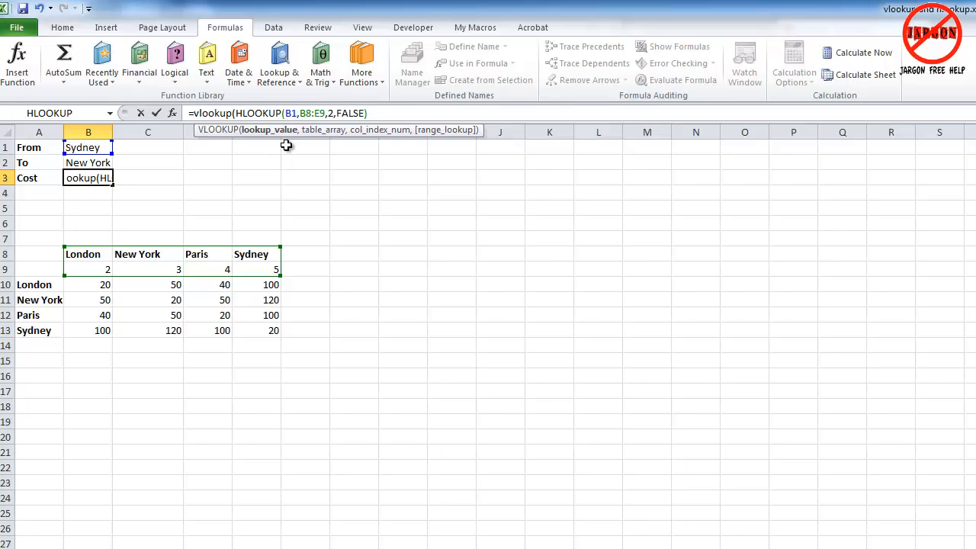
mouse_move(269, 141)
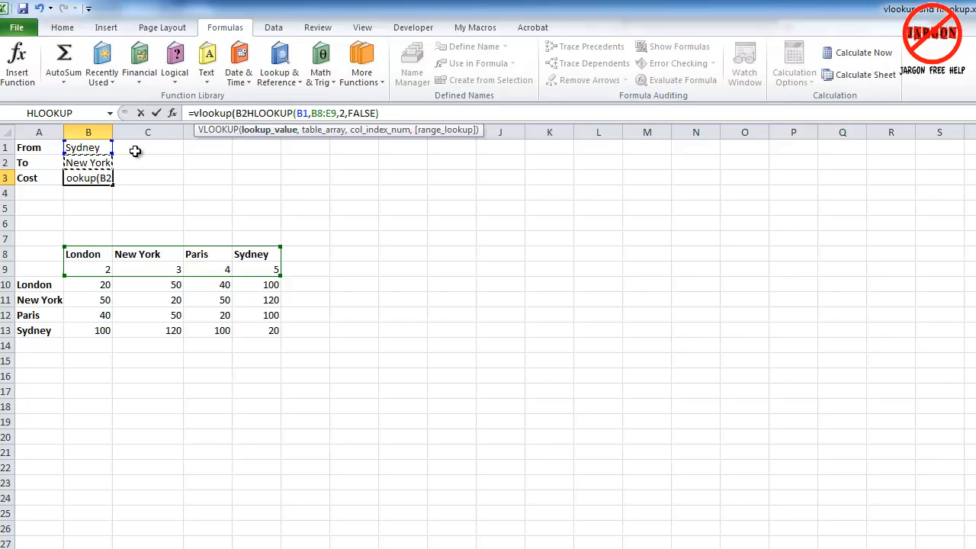
mouse_move(250, 133)
type(",A10:E13")
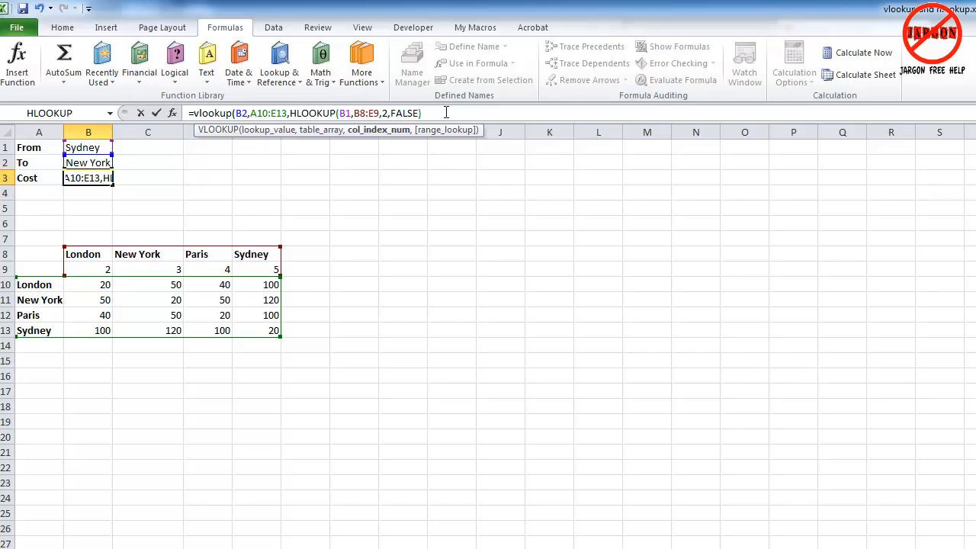
type(",false")
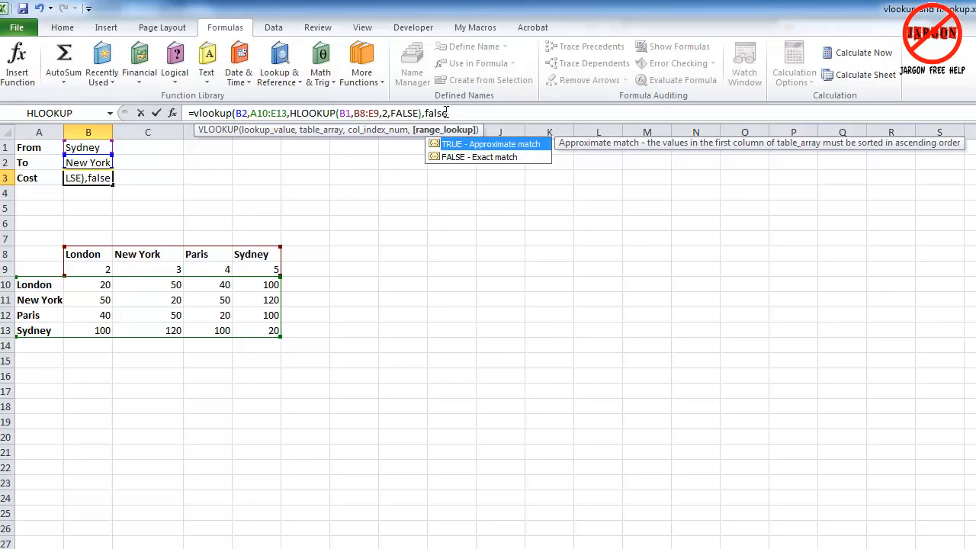
type(")")
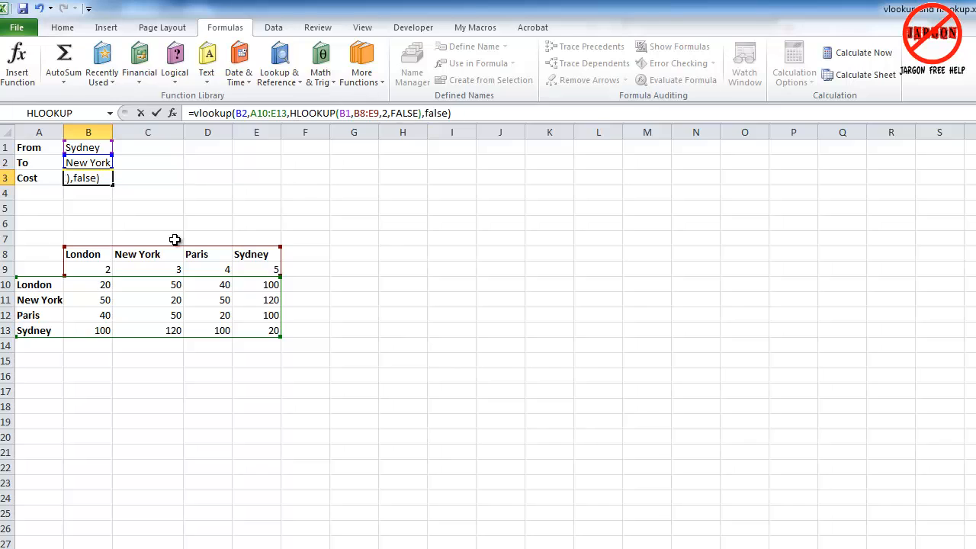
mouse_move(268, 269)
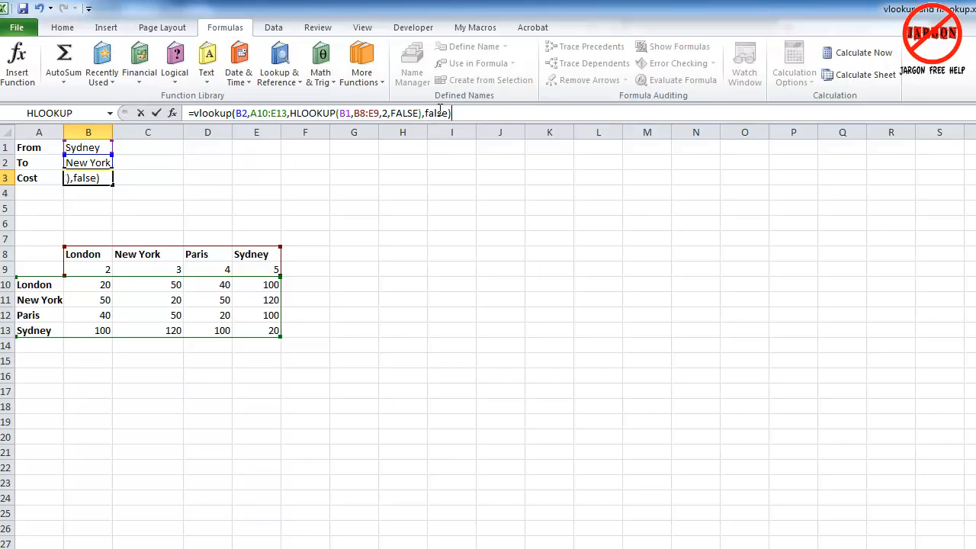
key("Enter")
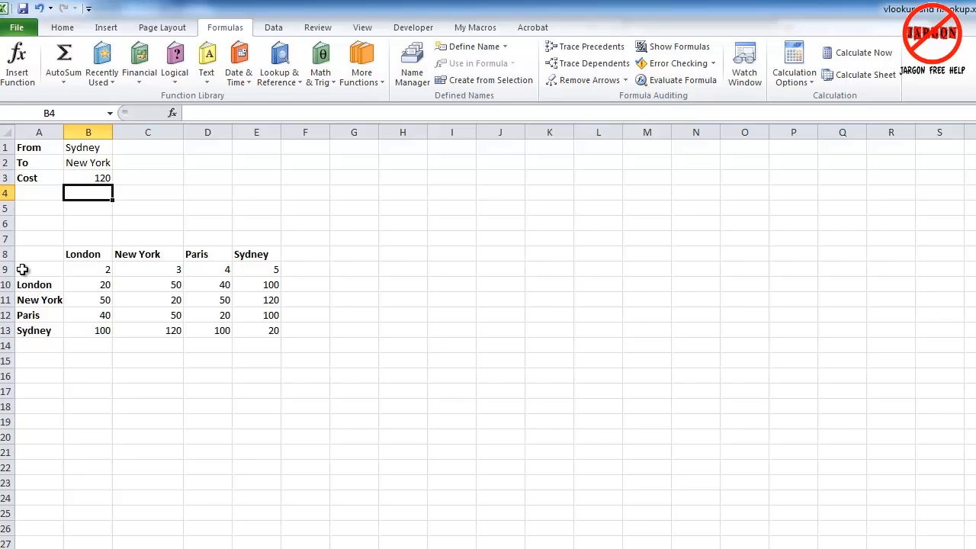
mouse_move(266, 300)
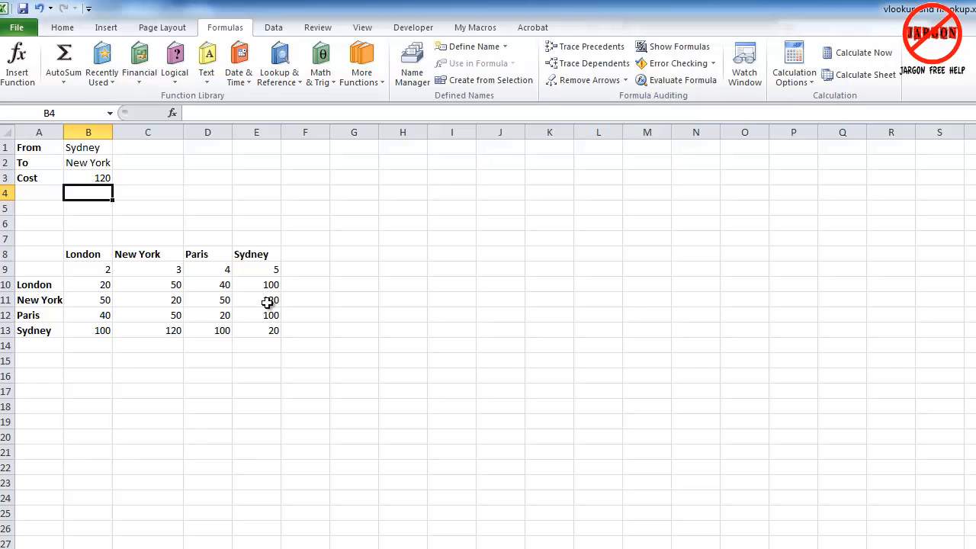
Step: Test unlisted Berlin giving #N/A, then London to New York as the From/To pair
left_click(88, 146)
type("london")
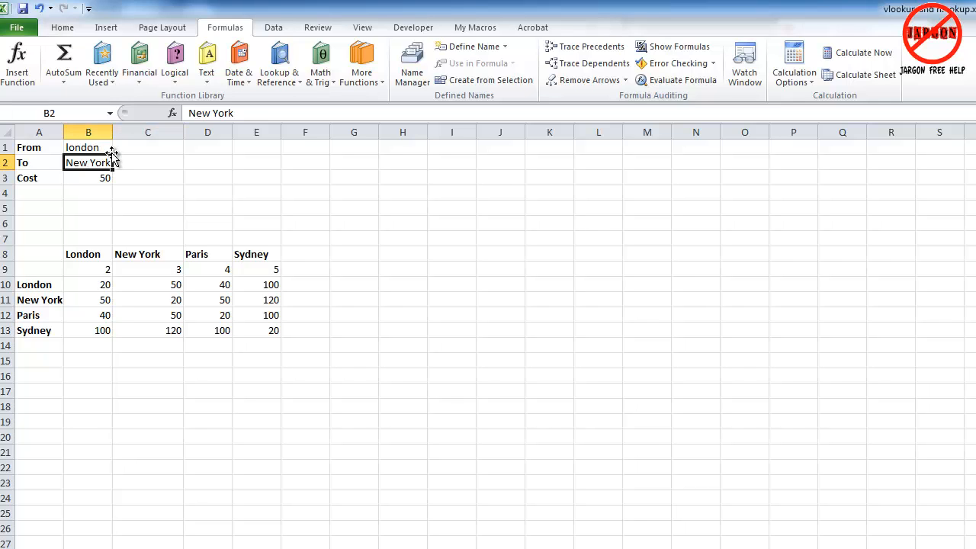
type("berlin")
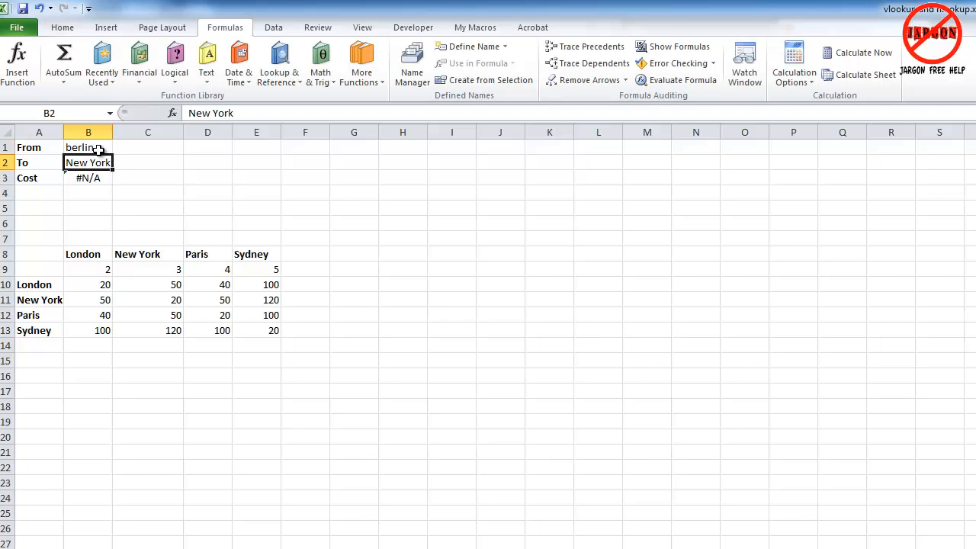
type("london")
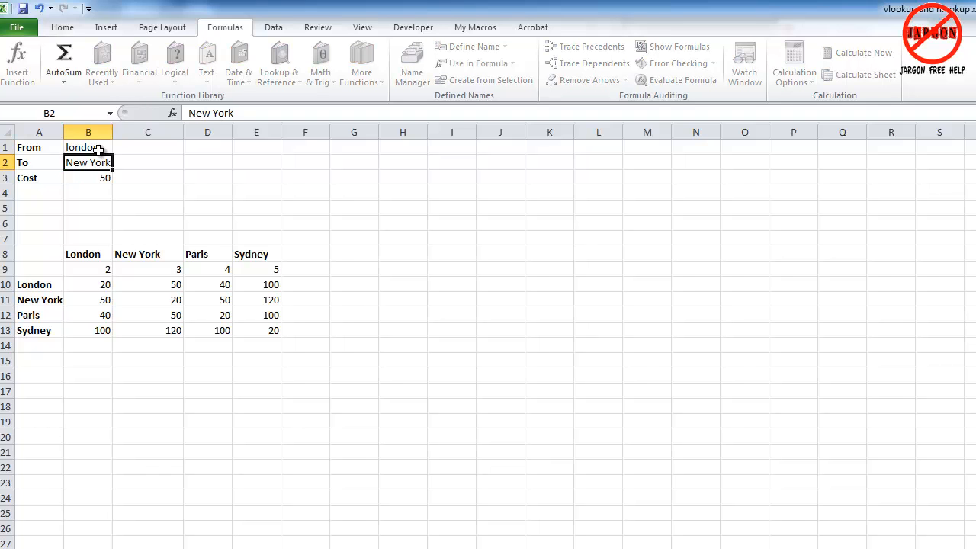
type("new y")
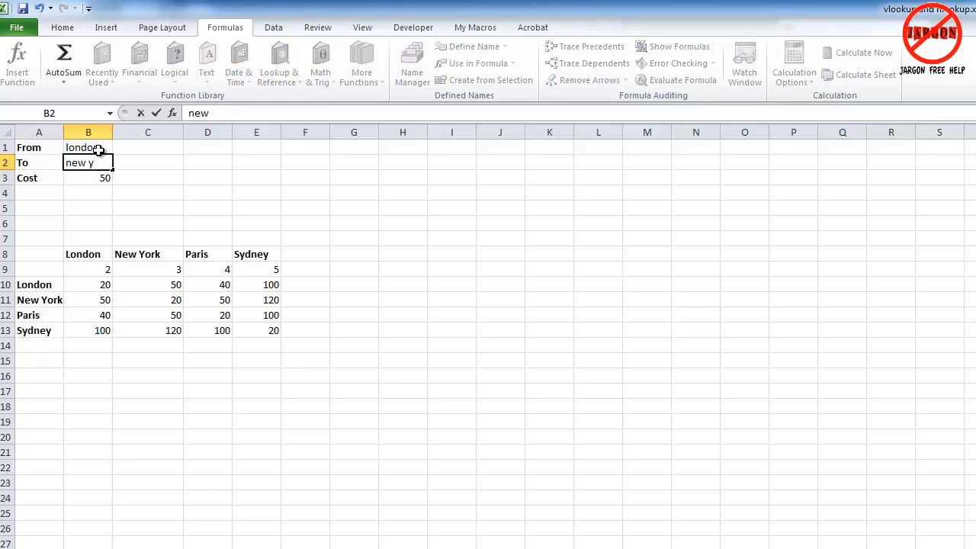
type("o")
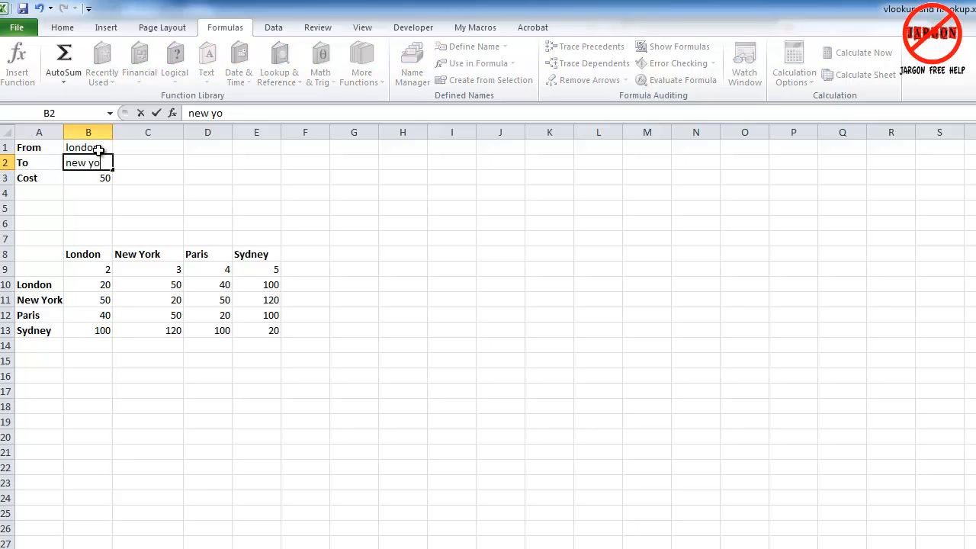
key("Enter")
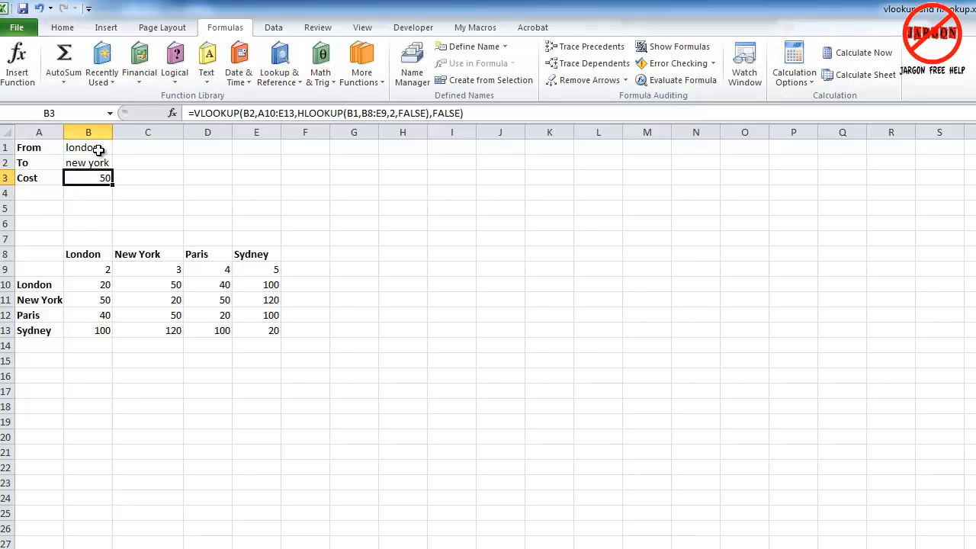
Step: Enter paris to sydney in lowercase, with B3 returning a cost of 100
left_click(88, 147)
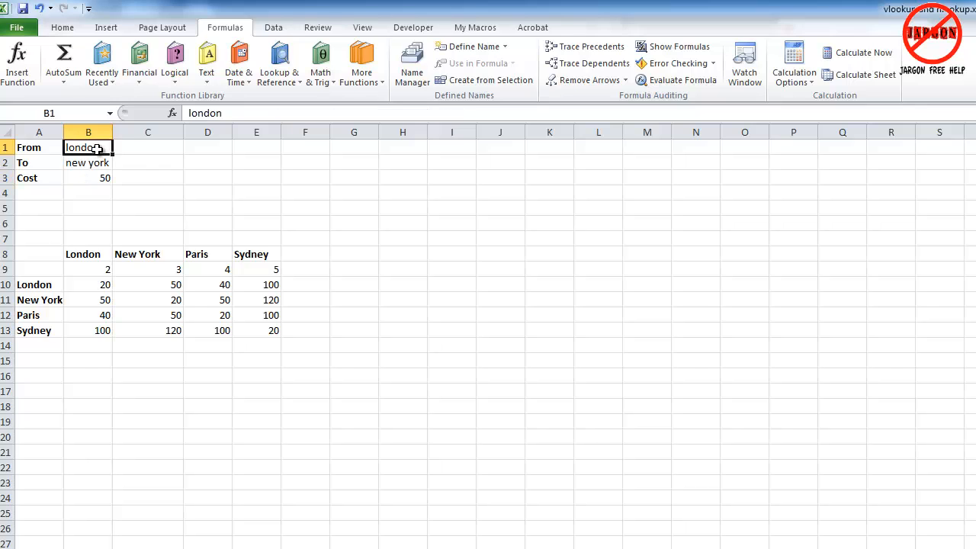
type("paris")
left_click(89, 163)
type("sydney")
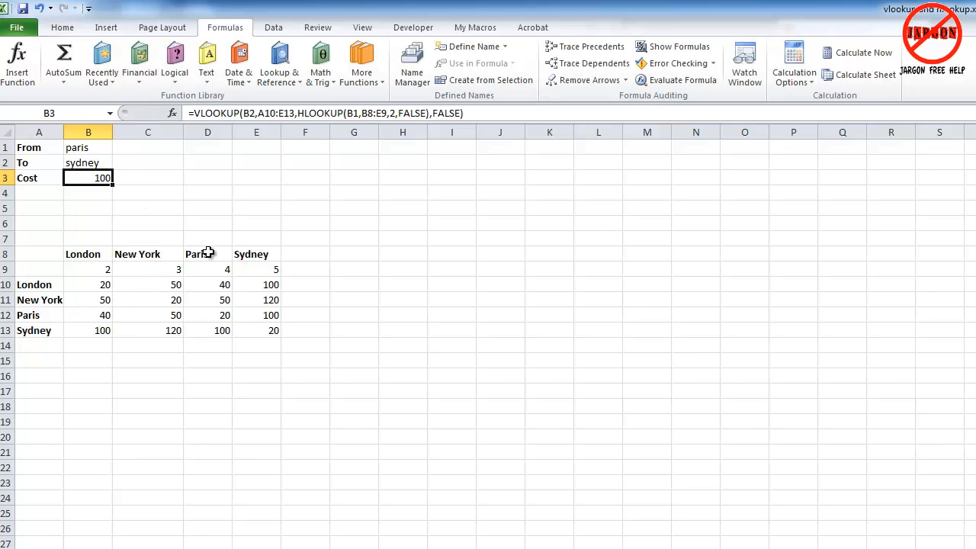
mouse_move(198, 331)
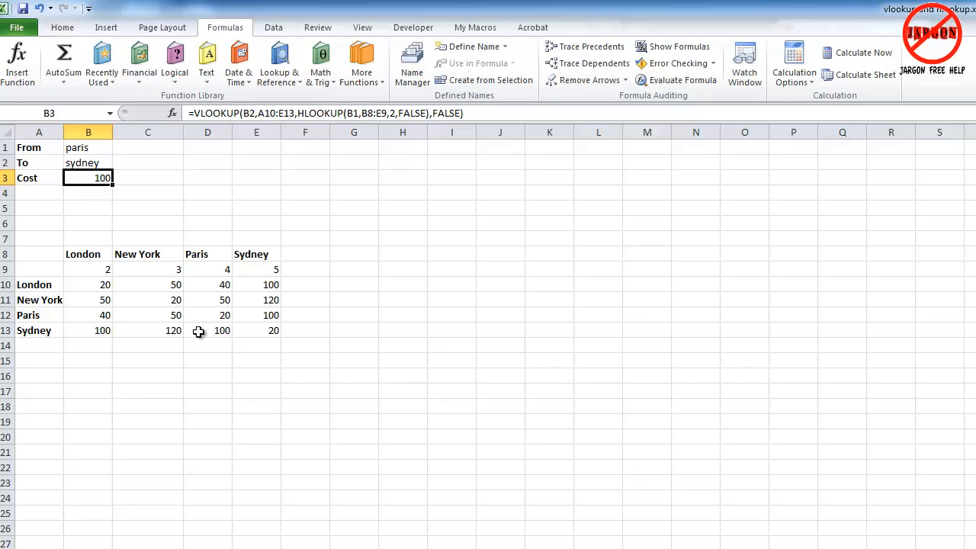
mouse_move(351, 466)
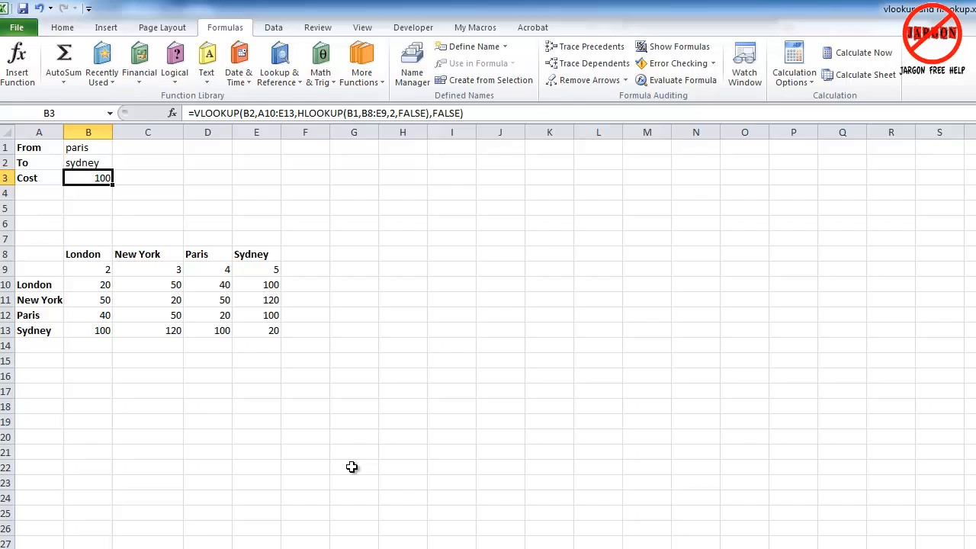